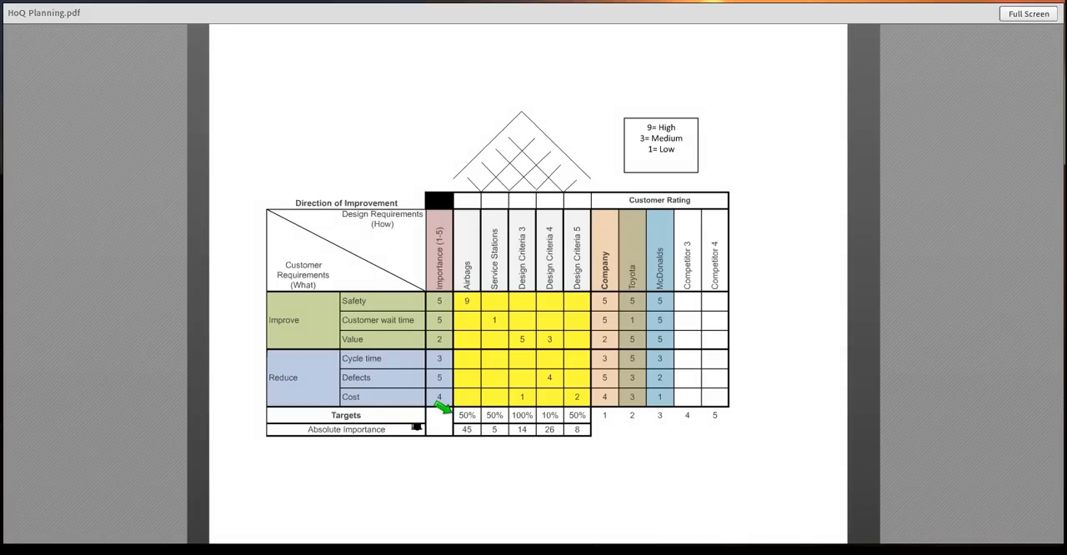
mouse_move(267, 266)
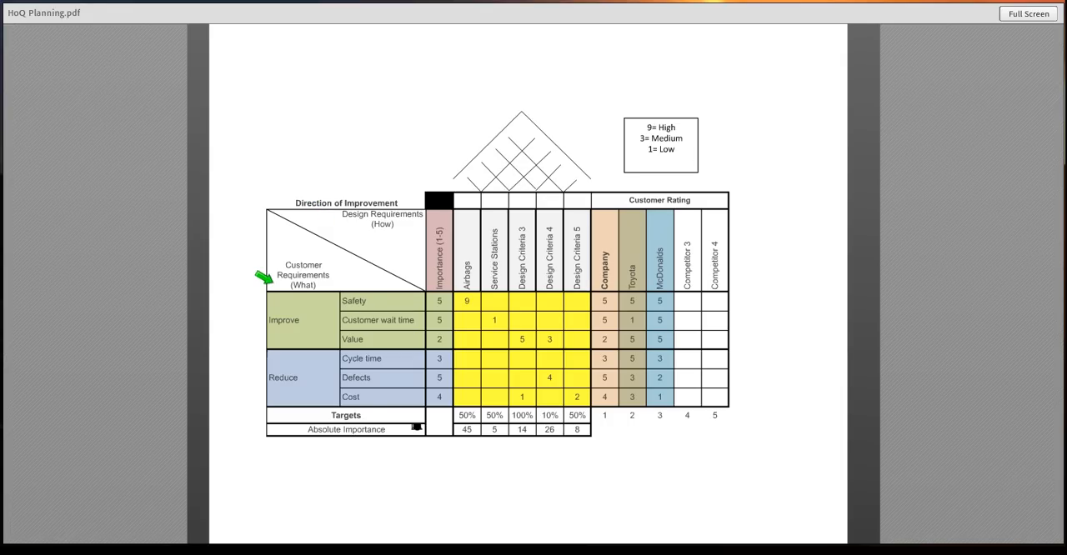
mouse_move(325, 211)
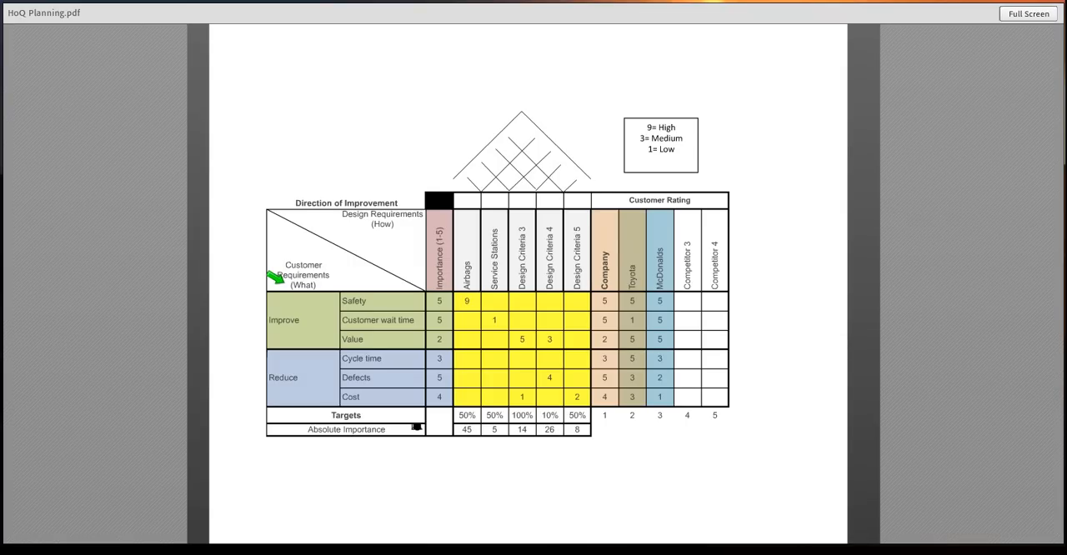
mouse_move(330, 302)
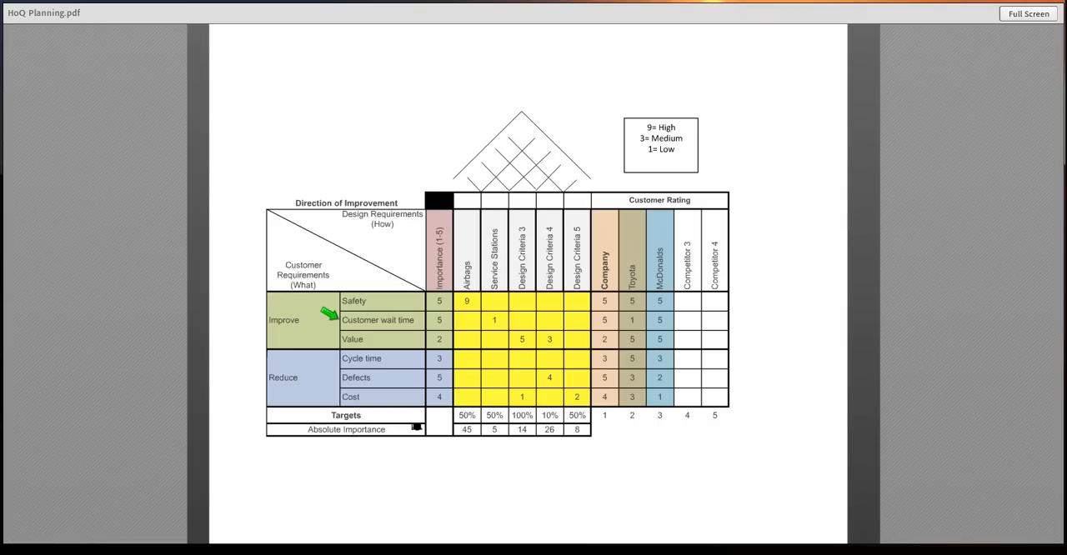
mouse_move(330, 340)
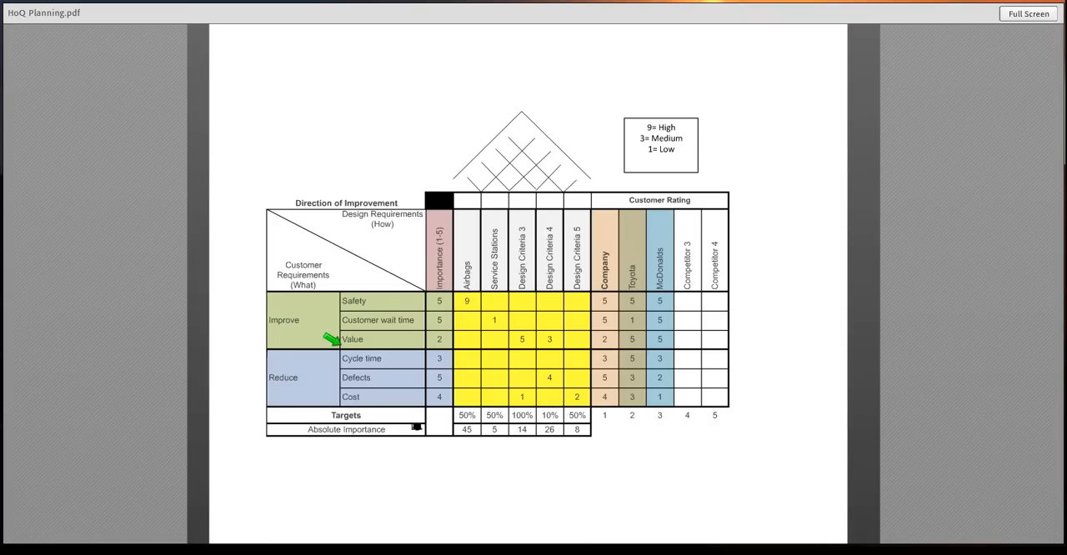
mouse_move(330, 395)
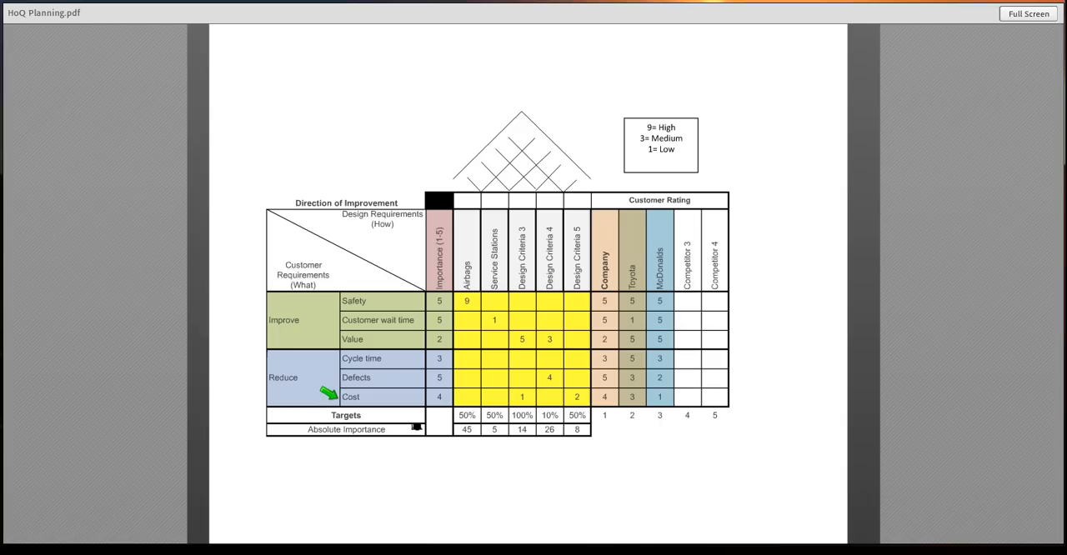
mouse_move(420, 265)
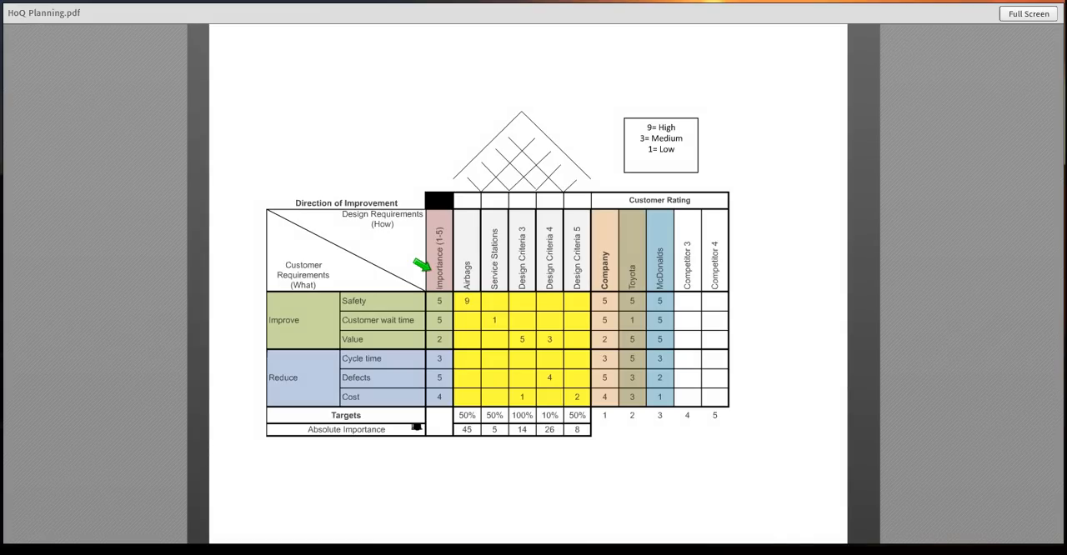
mouse_move(421, 298)
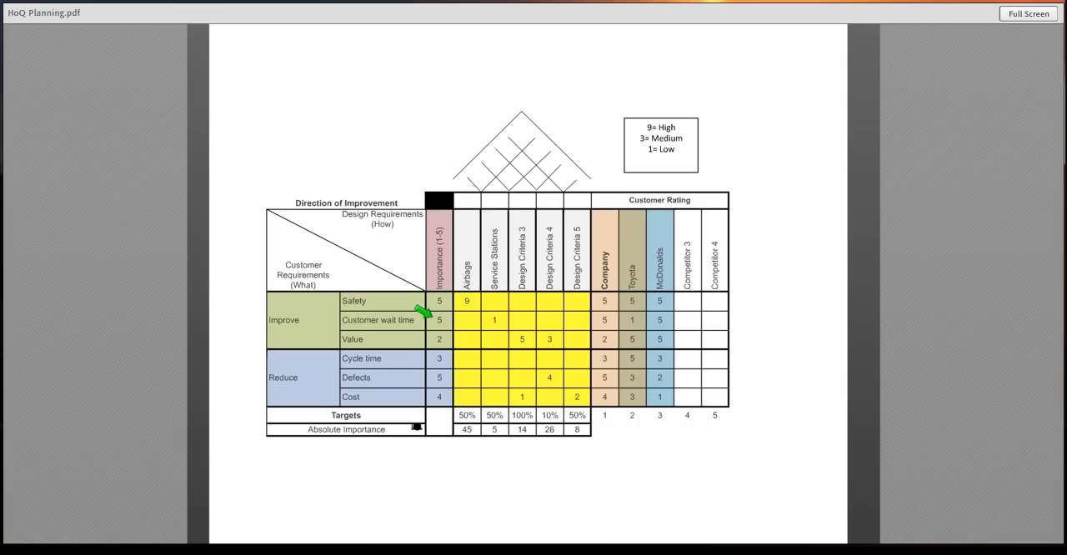
mouse_move(420, 337)
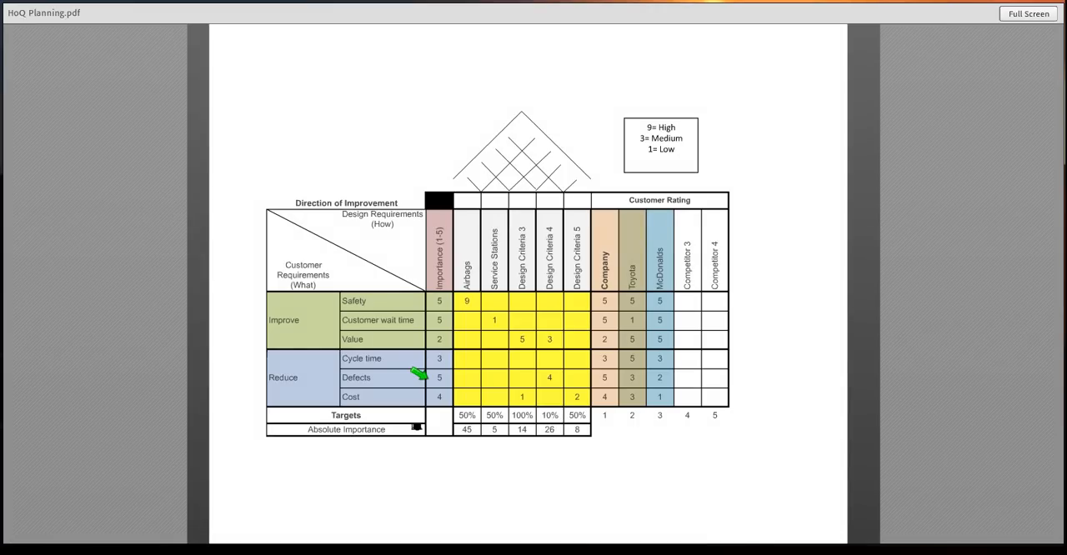
mouse_move(424, 390)
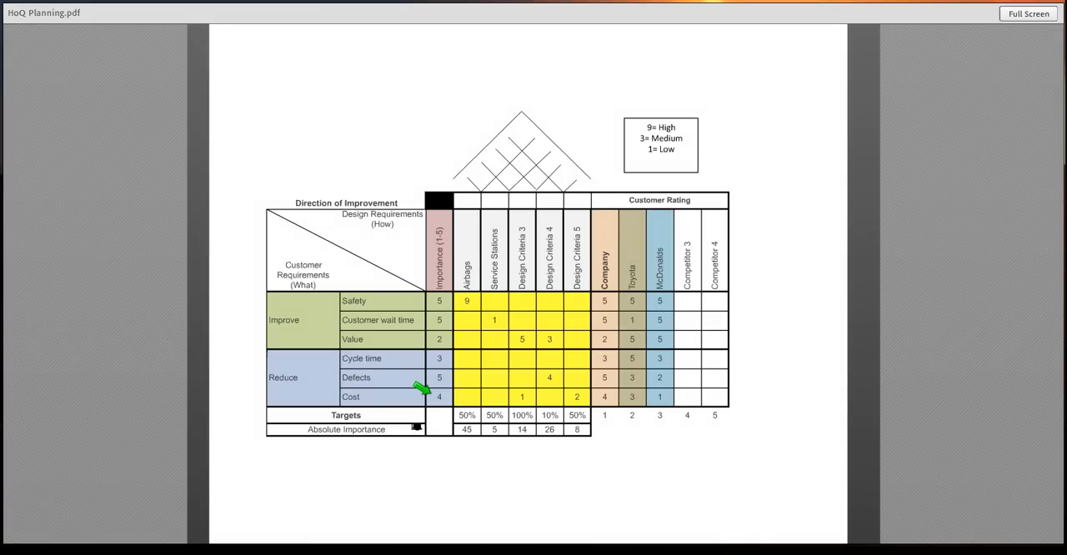
mouse_move(587, 254)
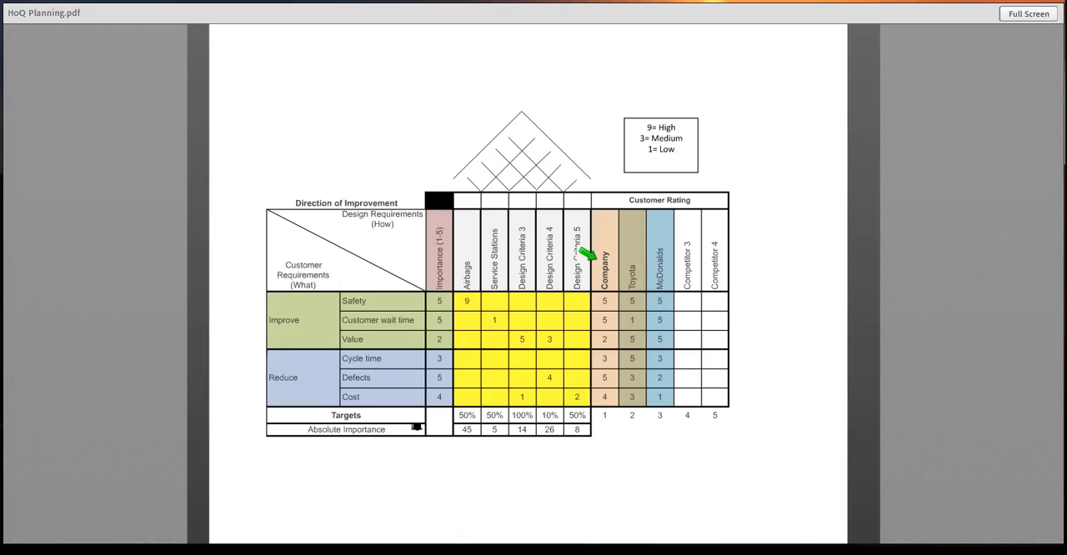
mouse_move(587, 320)
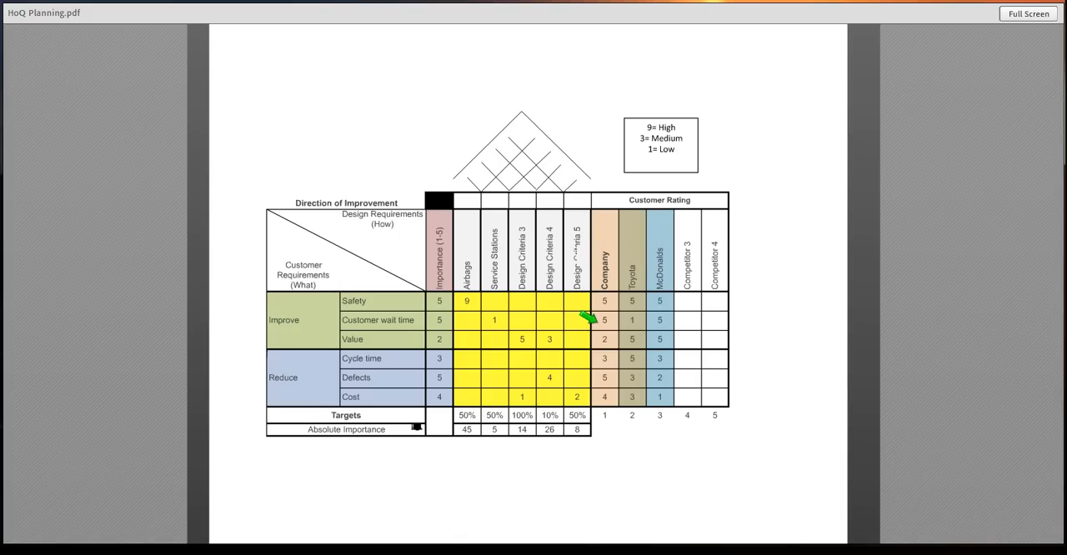
mouse_move(587, 358)
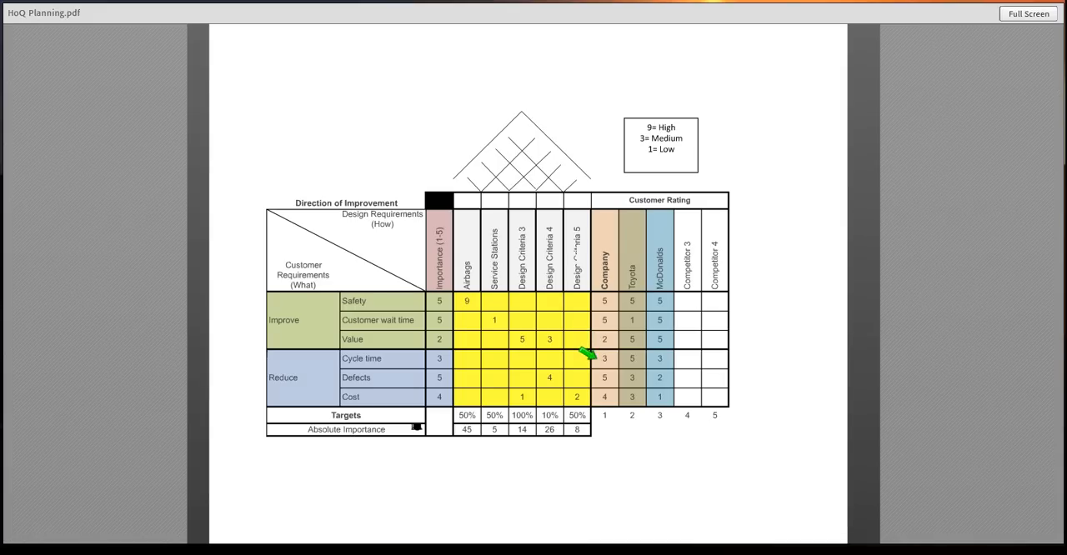
mouse_move(587, 397)
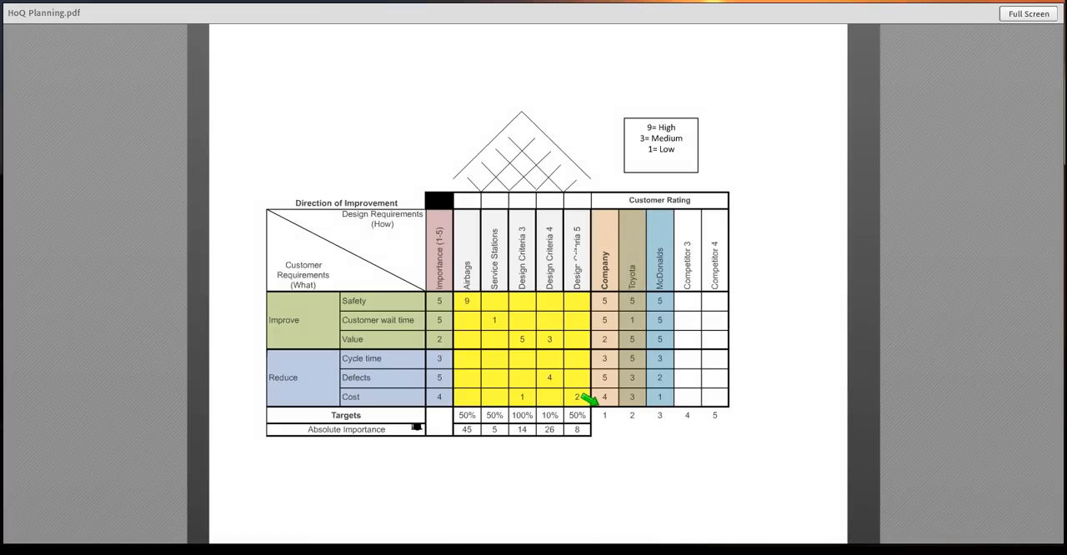
mouse_move(608, 277)
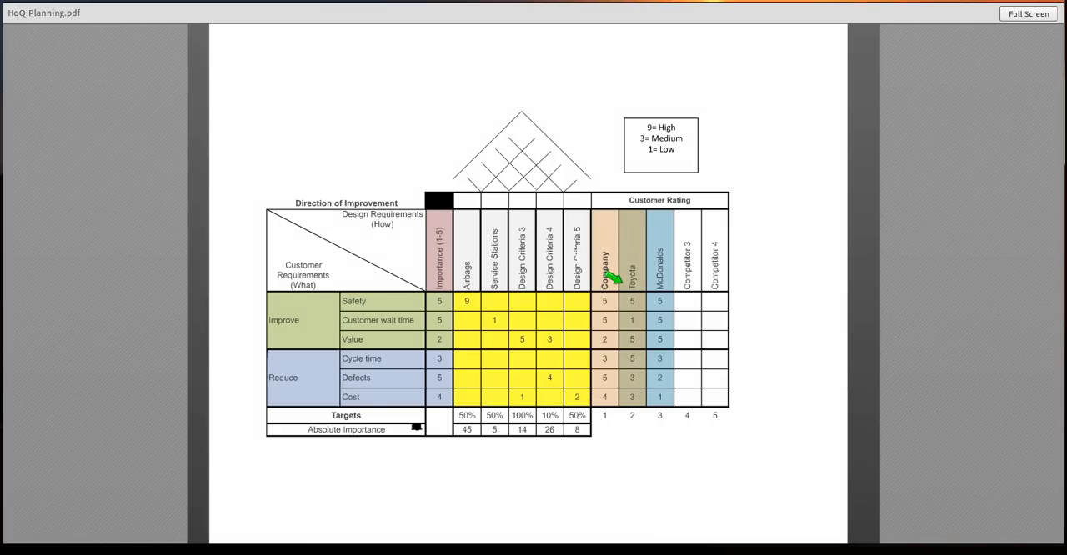
mouse_move(637, 280)
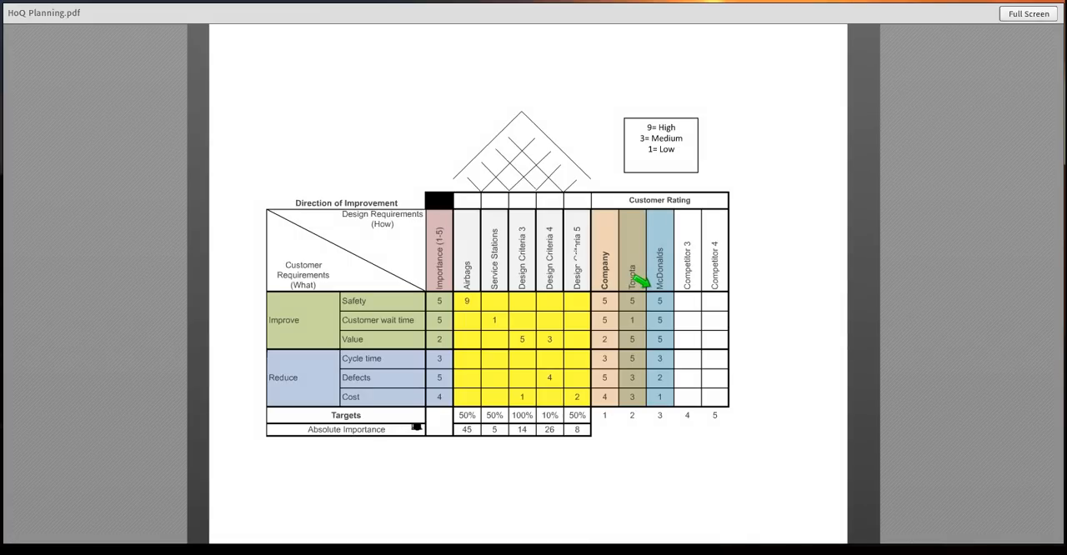
mouse_move(690, 270)
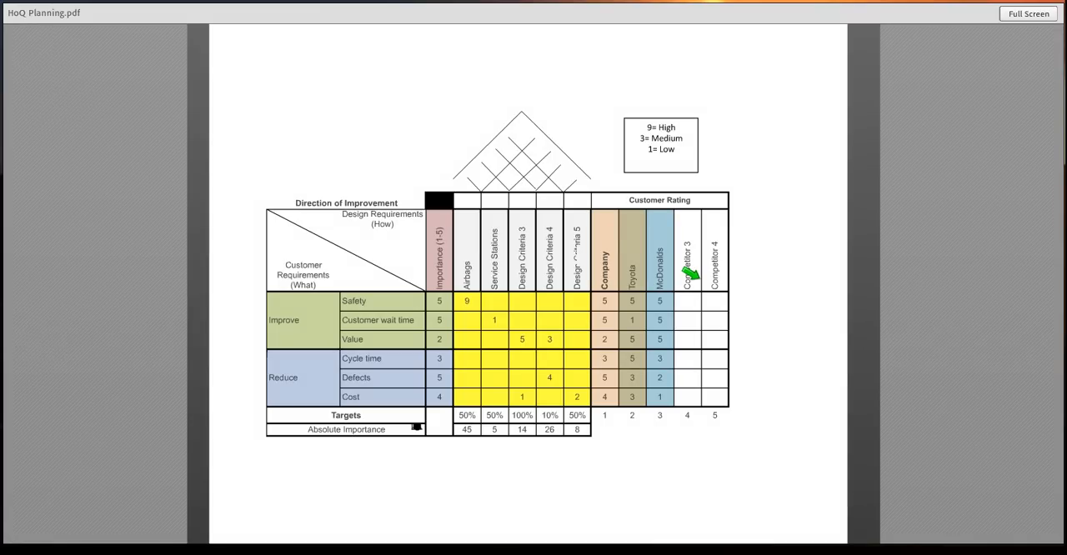
mouse_move(447, 275)
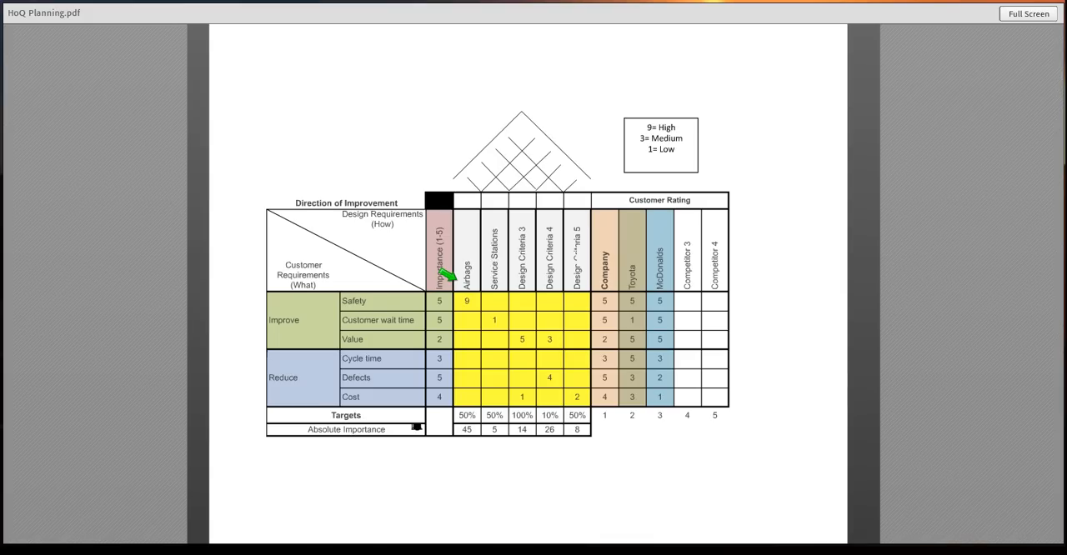
mouse_move(384, 291)
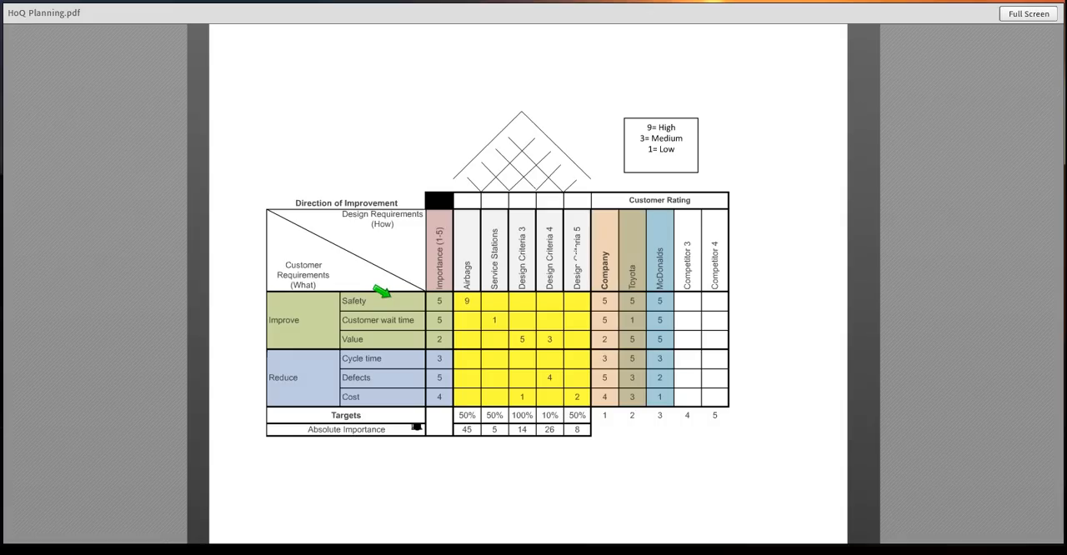
mouse_move(353, 297)
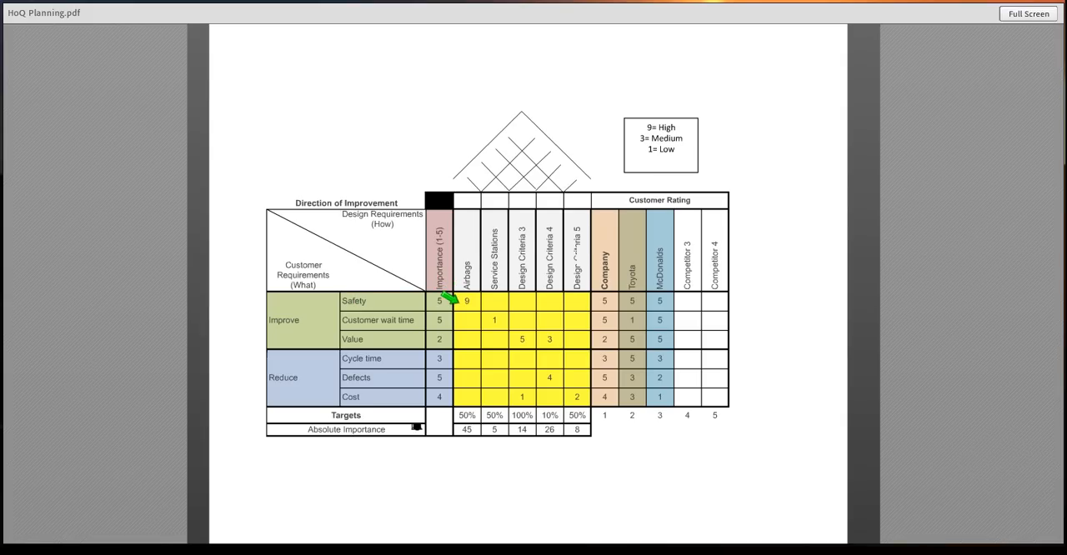
mouse_move(617, 124)
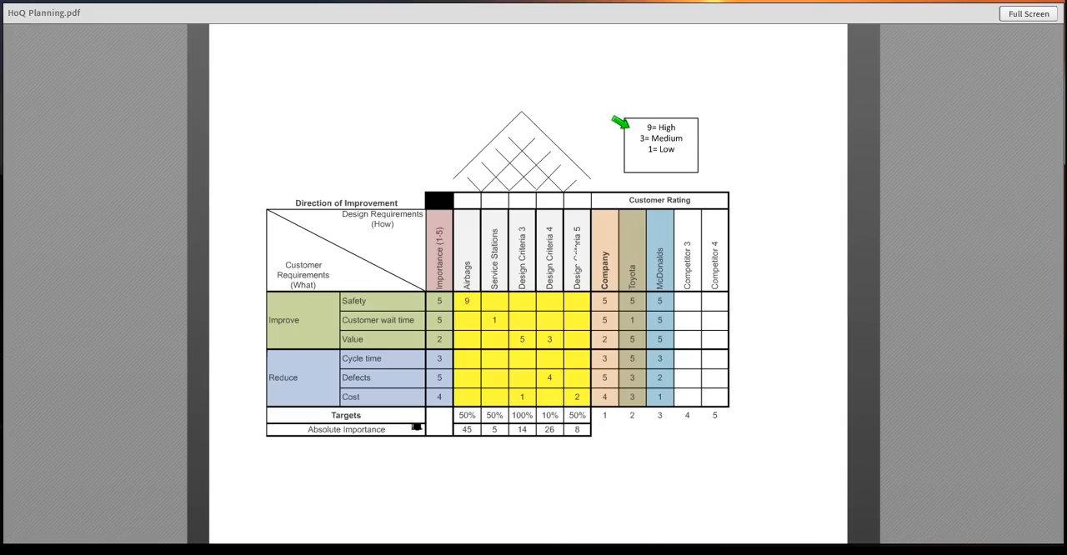
mouse_move(447, 267)
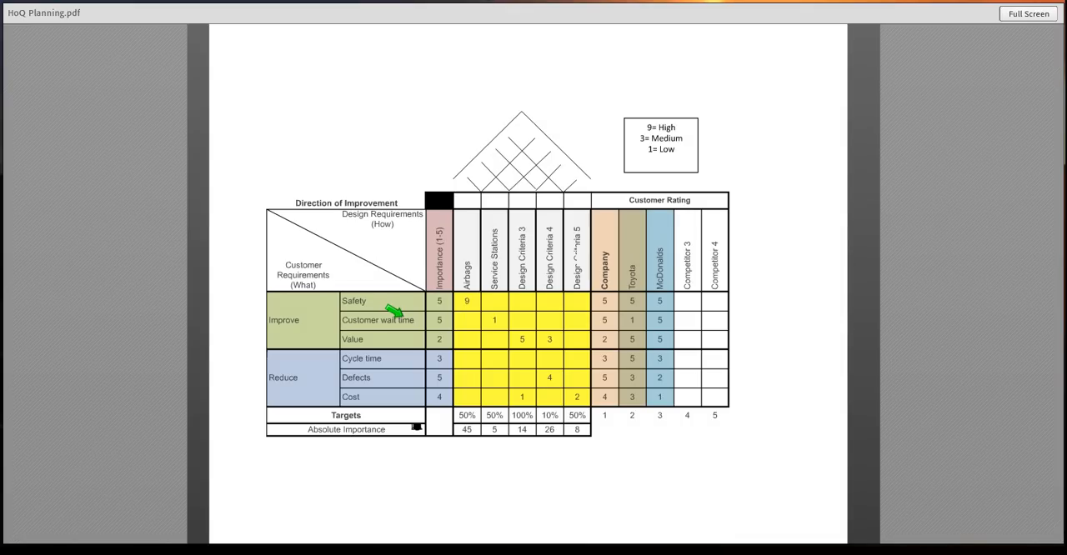
mouse_move(475, 270)
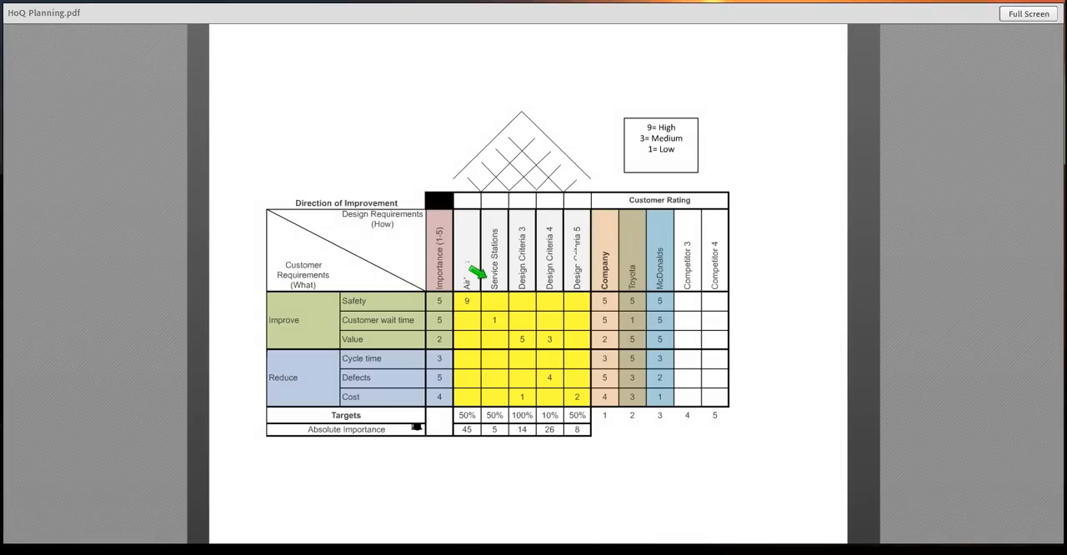
mouse_move(480, 317)
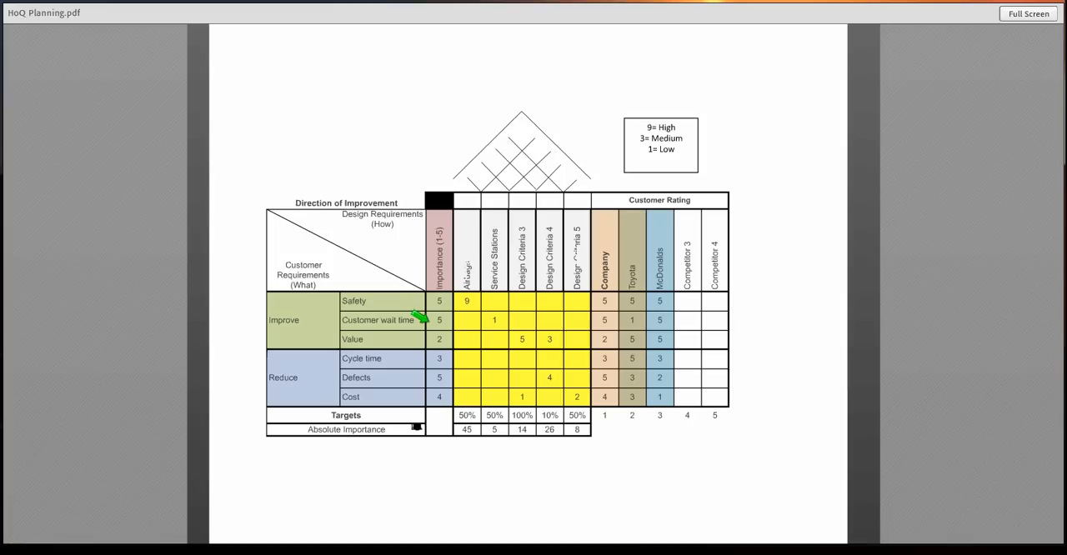
mouse_move(602, 320)
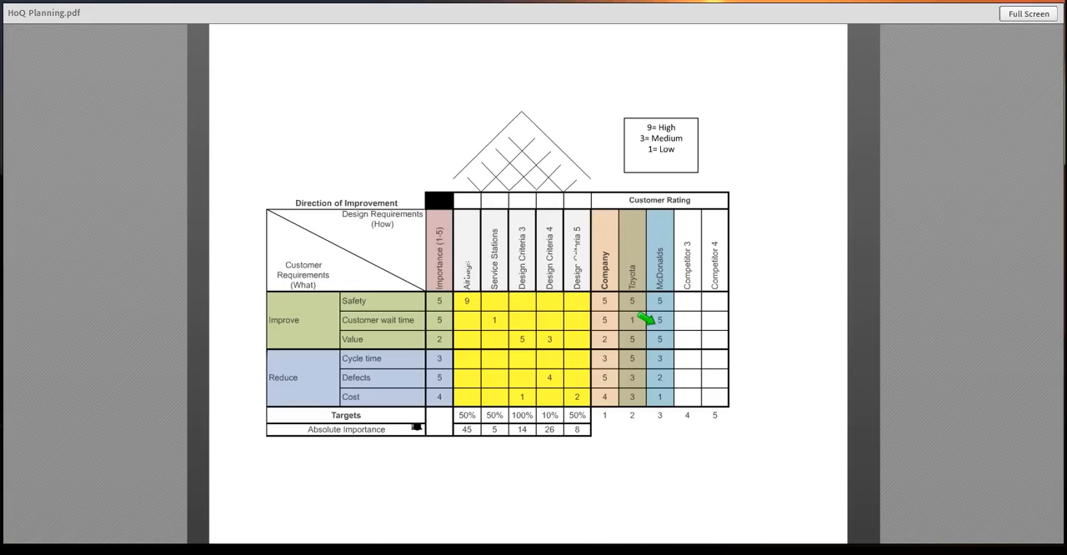
mouse_move(382, 414)
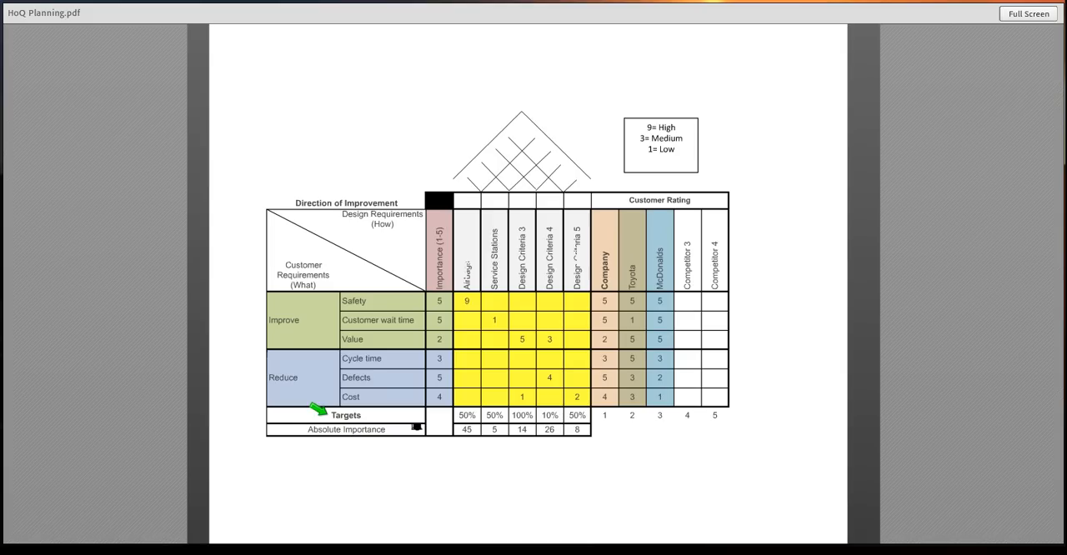
mouse_move(297, 427)
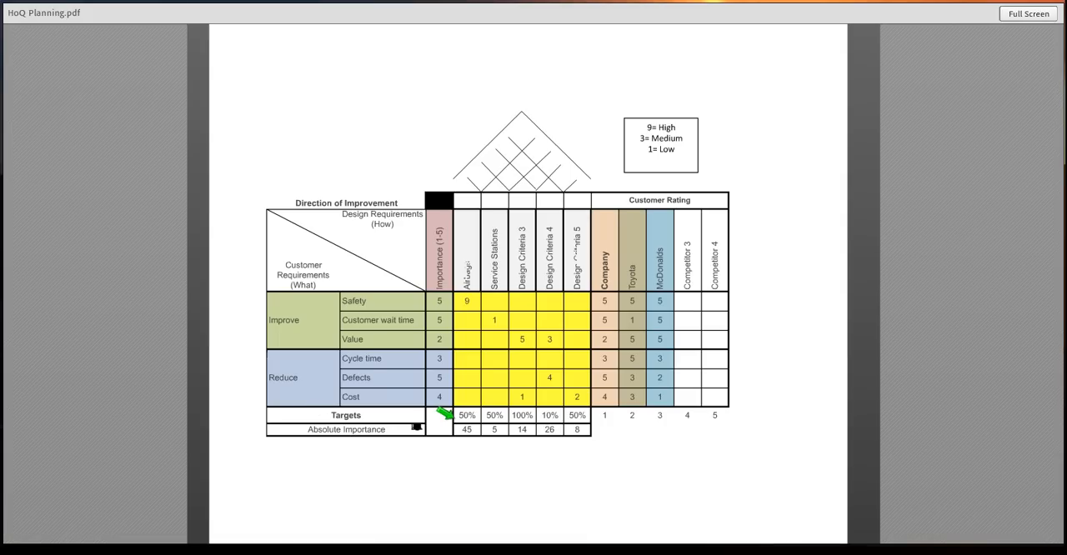
mouse_move(500, 411)
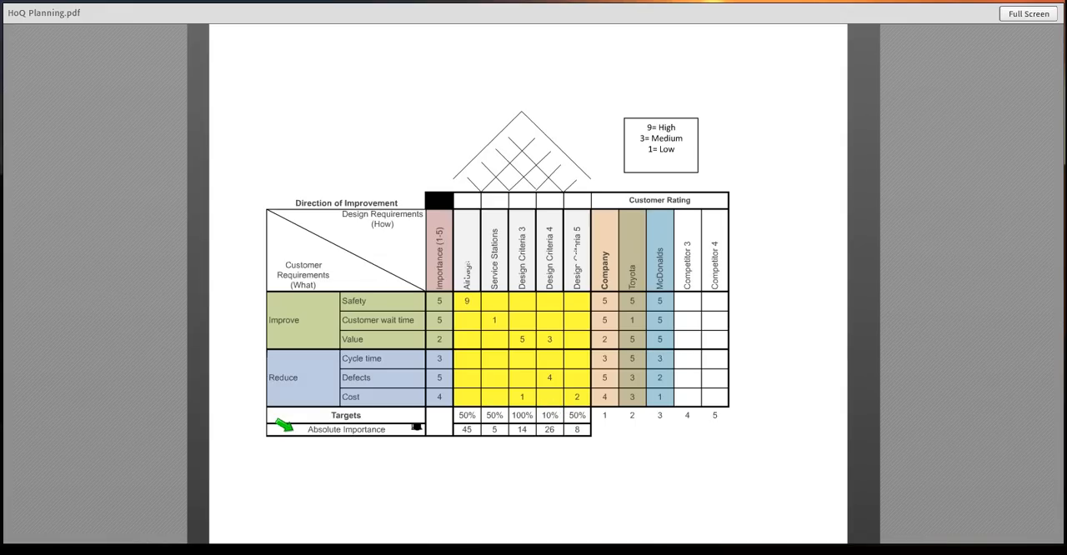
mouse_move(447, 425)
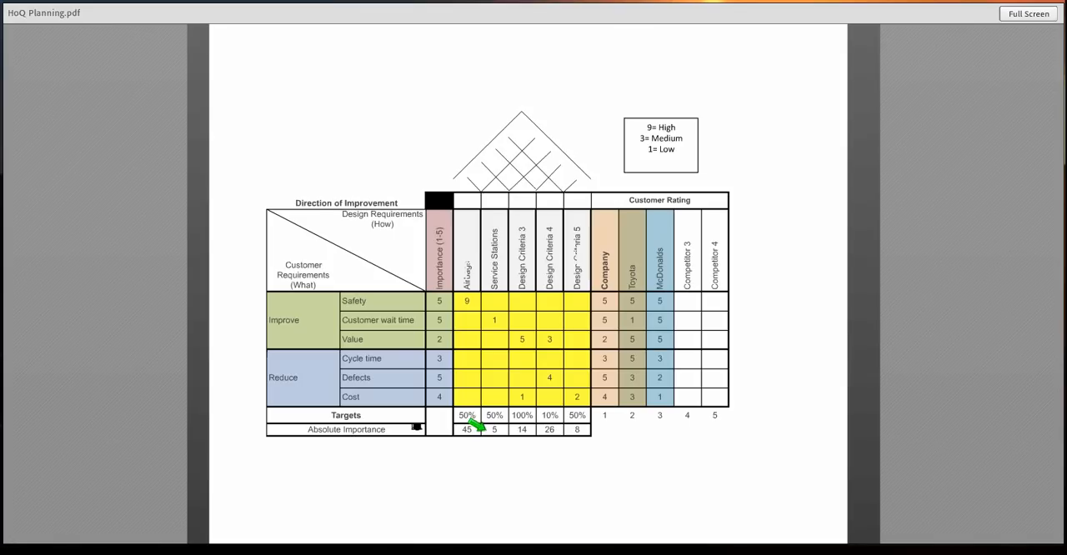
mouse_move(558, 430)
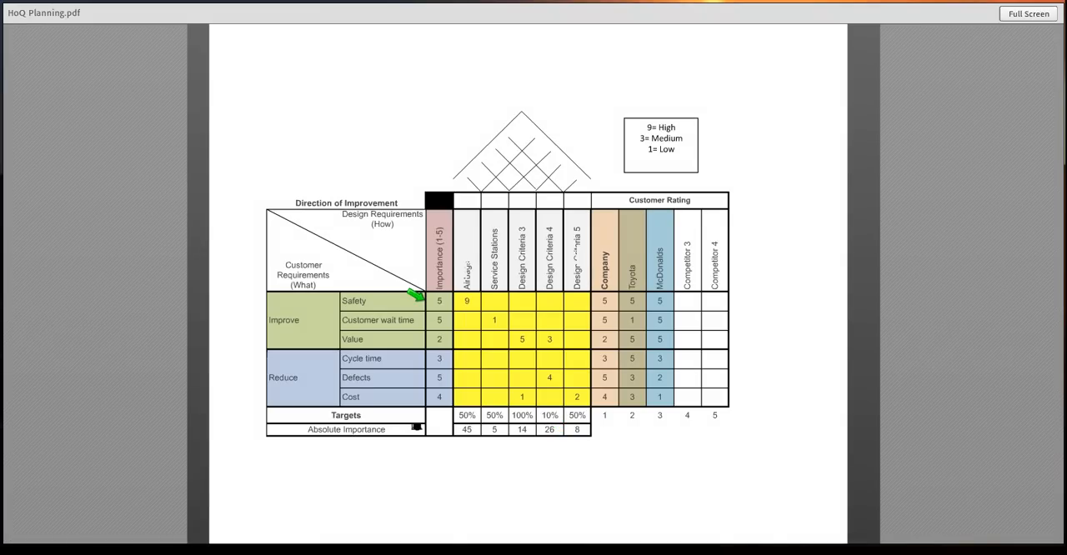
mouse_move(447, 298)
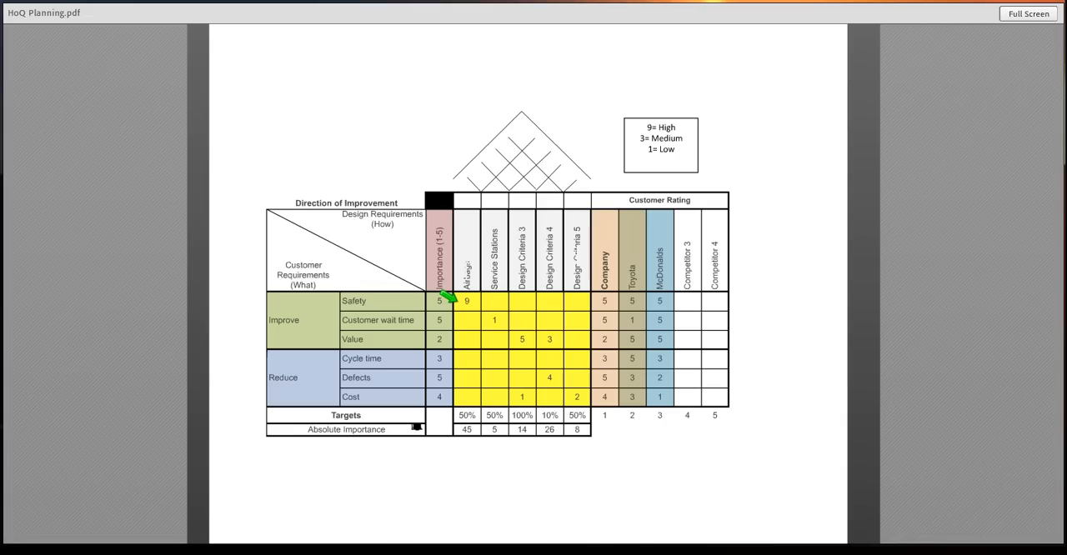
mouse_move(470, 315)
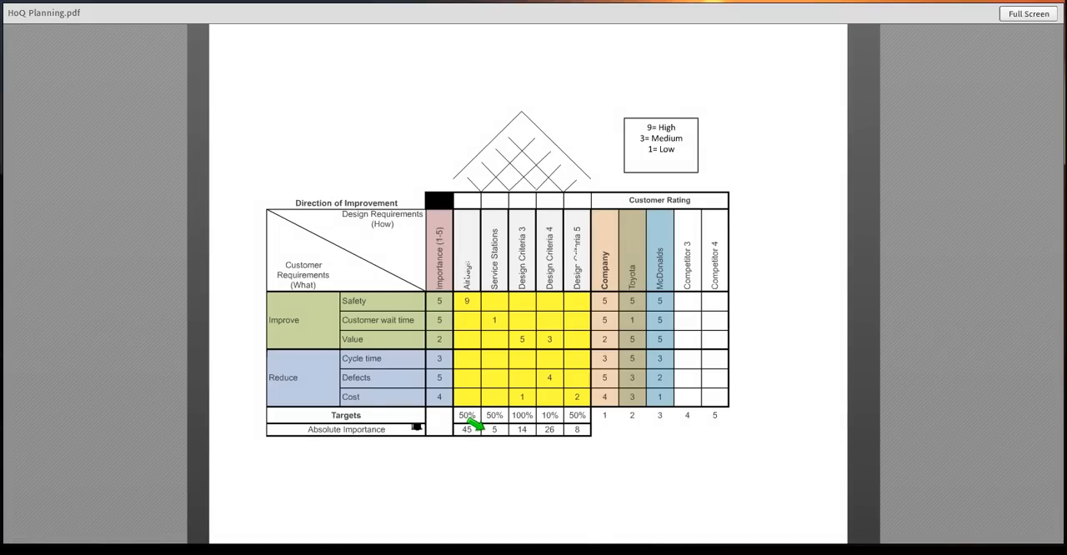
mouse_move(451, 427)
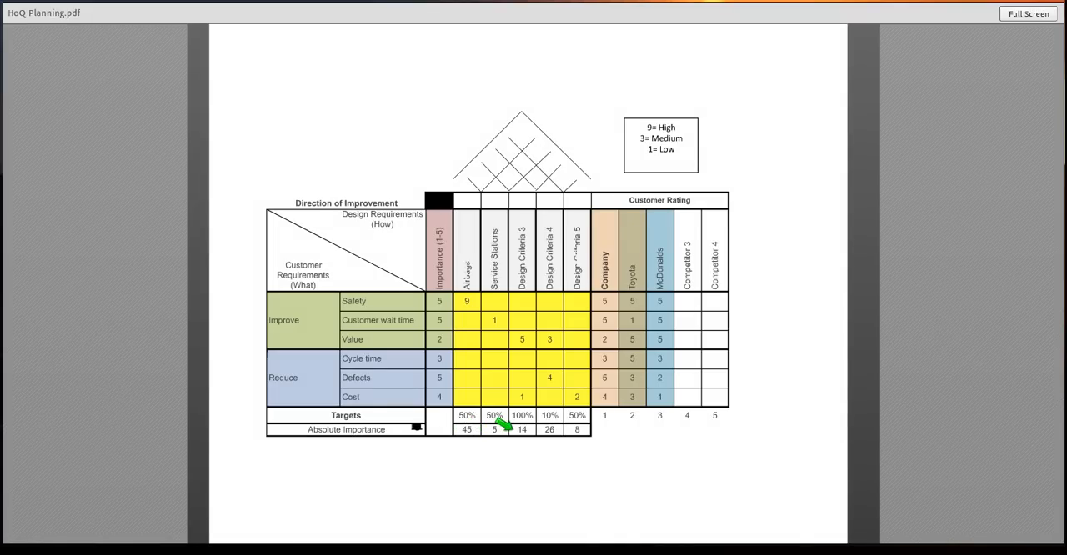
mouse_move(550, 427)
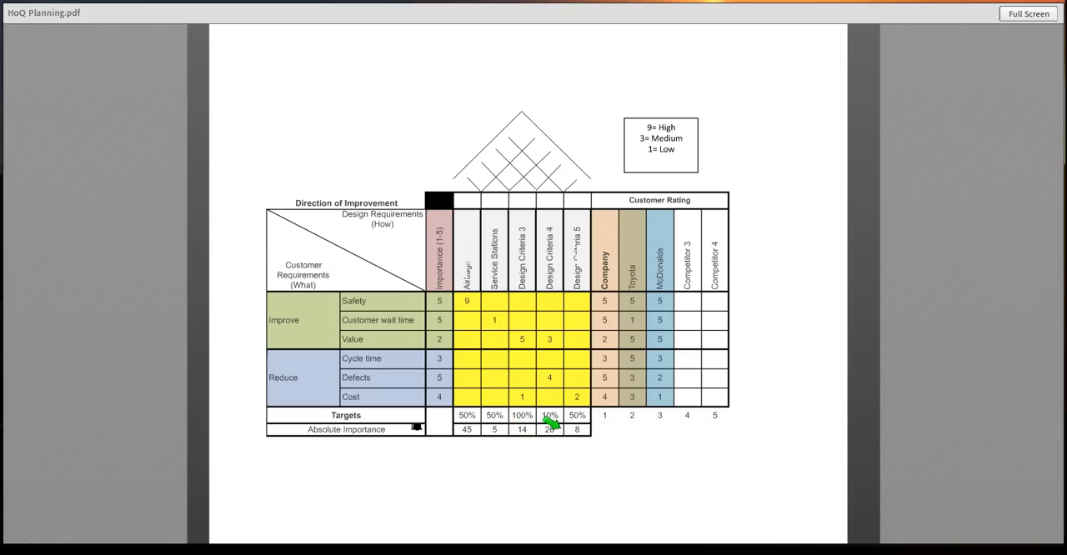